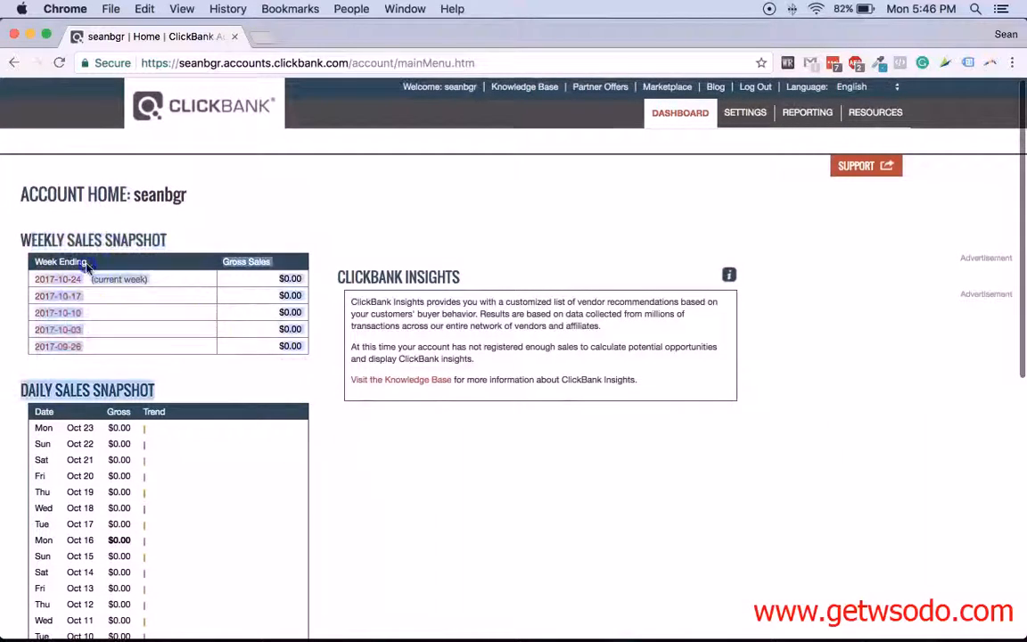
{"action": "mouse_move", "coordinate": [101, 312]}
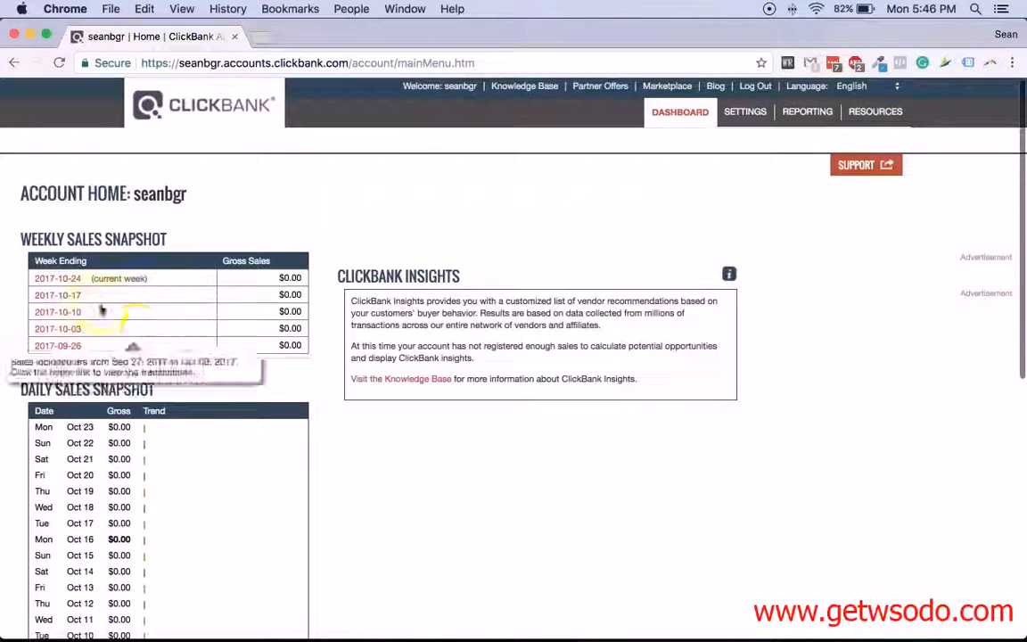
Step: Show the AFFILIATE tab of the dashboard's Transaction Quality figures, all at zero sales
{"action": "scroll", "scroll_direction": "down", "scroll_amount": 3}
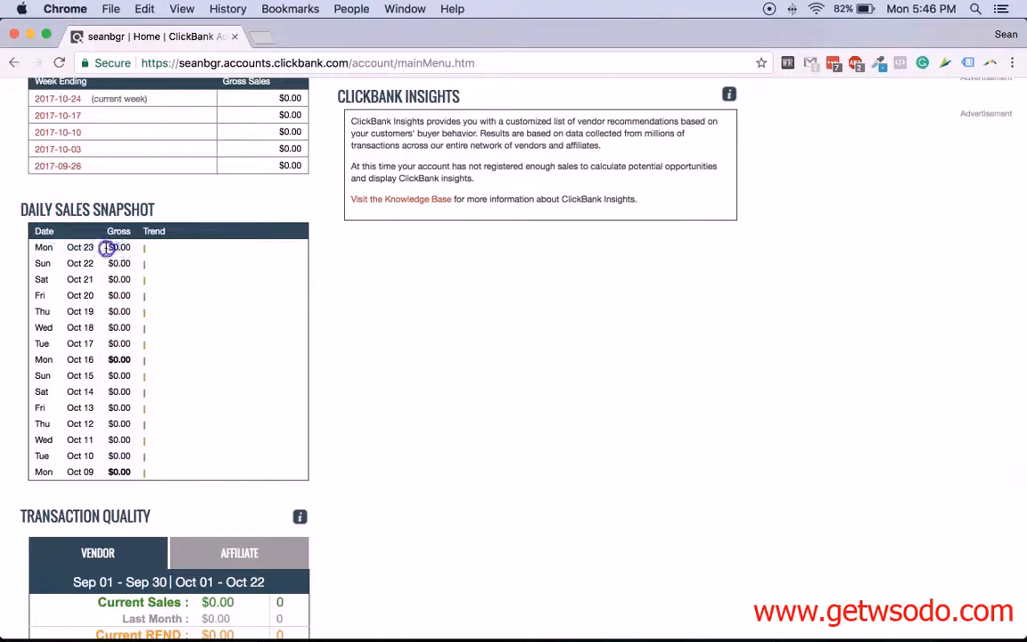
{"action": "scroll", "scroll_direction": "down", "scroll_amount": 3}
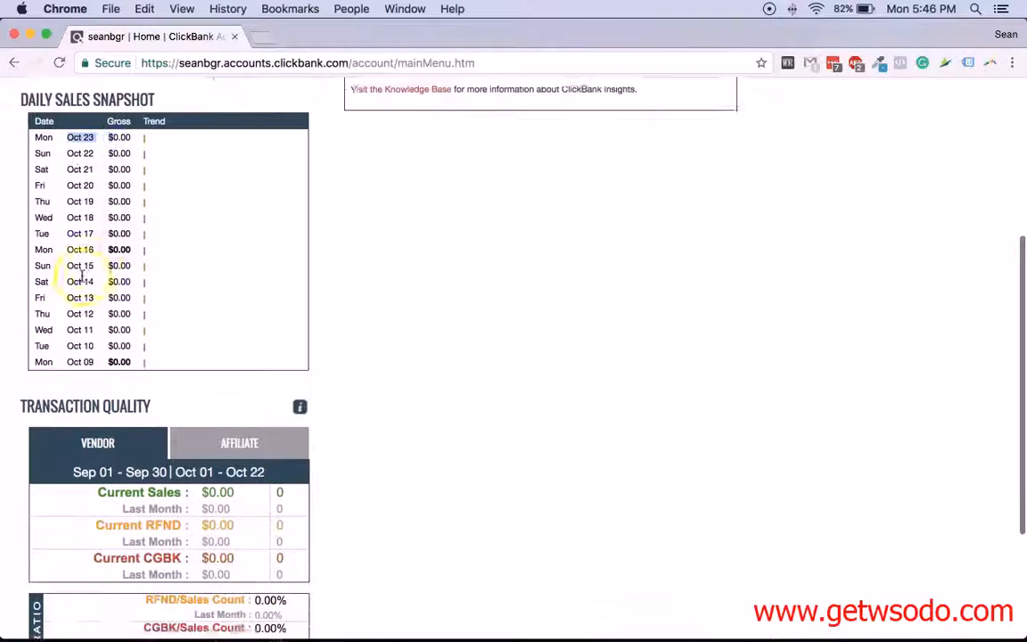
{"action": "scroll", "scroll_direction": "down", "scroll_amount": 3}
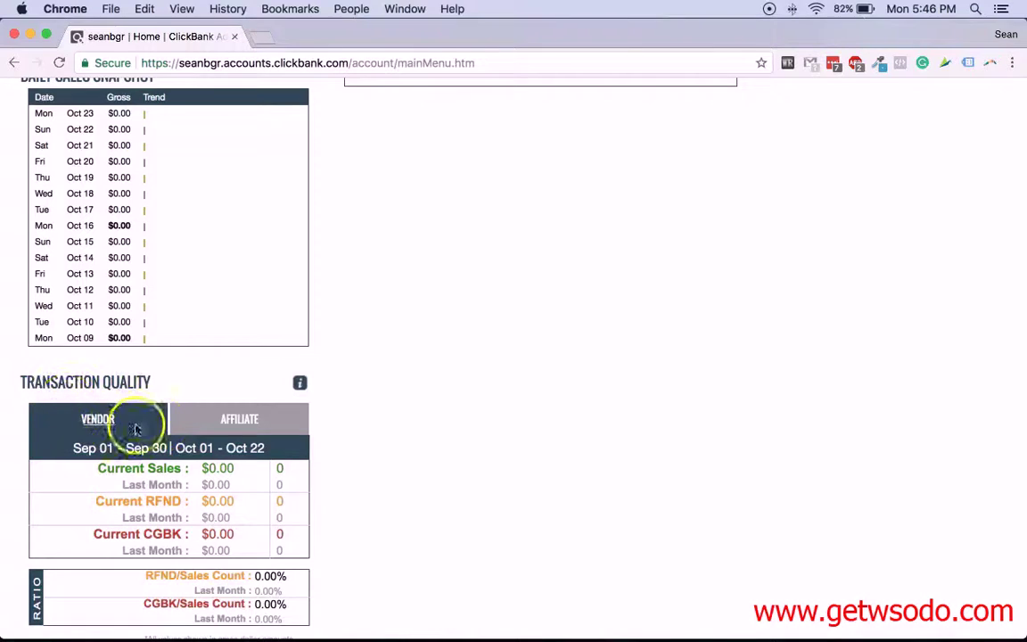
{"action": "scroll", "scroll_direction": "down", "scroll_amount": 3}
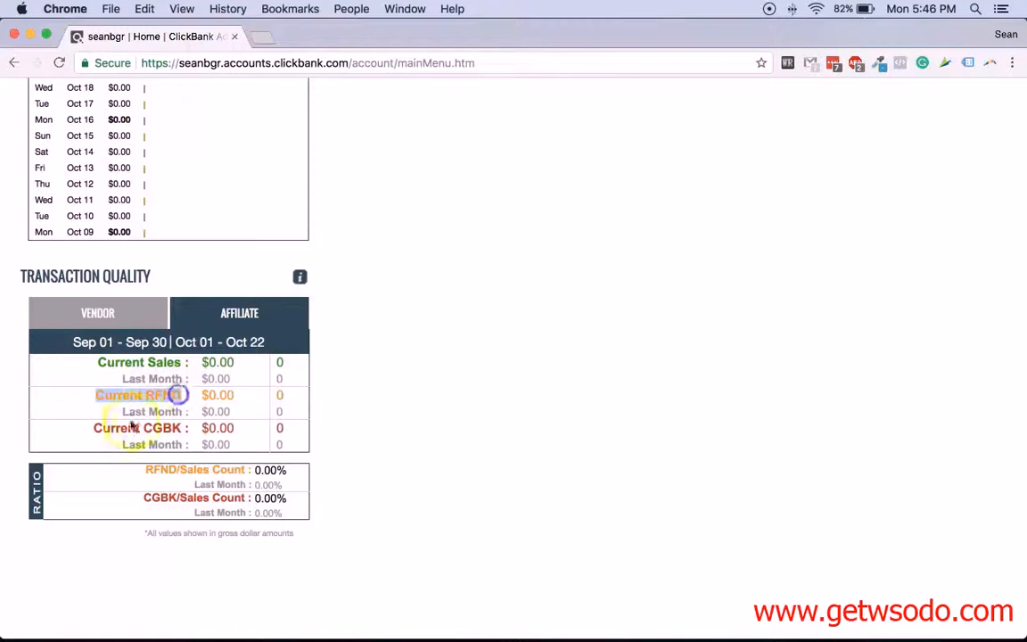
{"action": "mouse_move", "coordinate": [472, 452]}
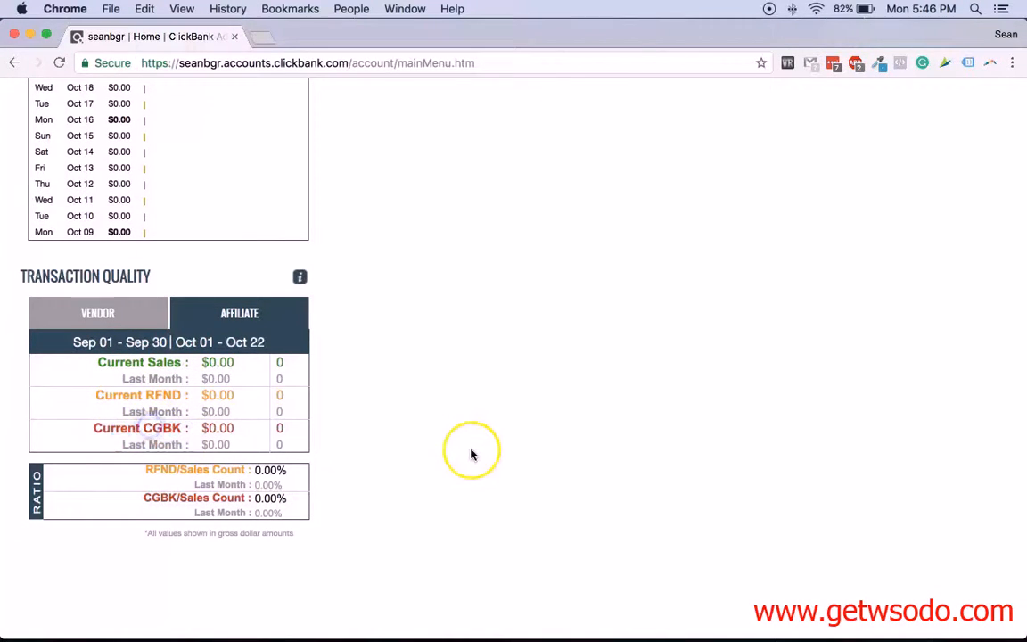
{"action": "scroll", "scroll_direction": "up", "scroll_amount": 3}
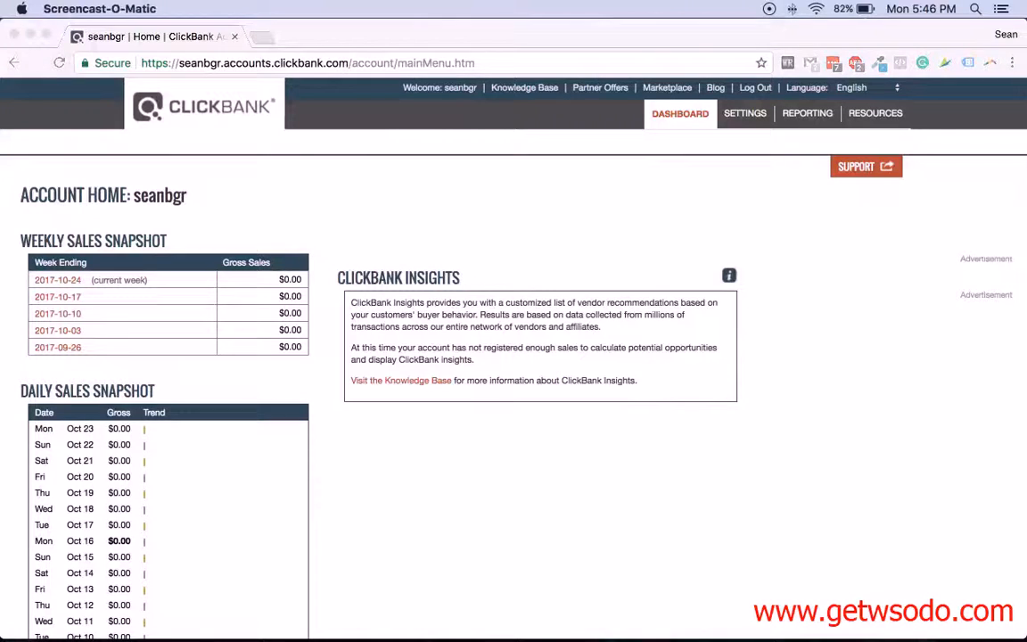
{"action": "left_click", "coordinate": [679, 114]}
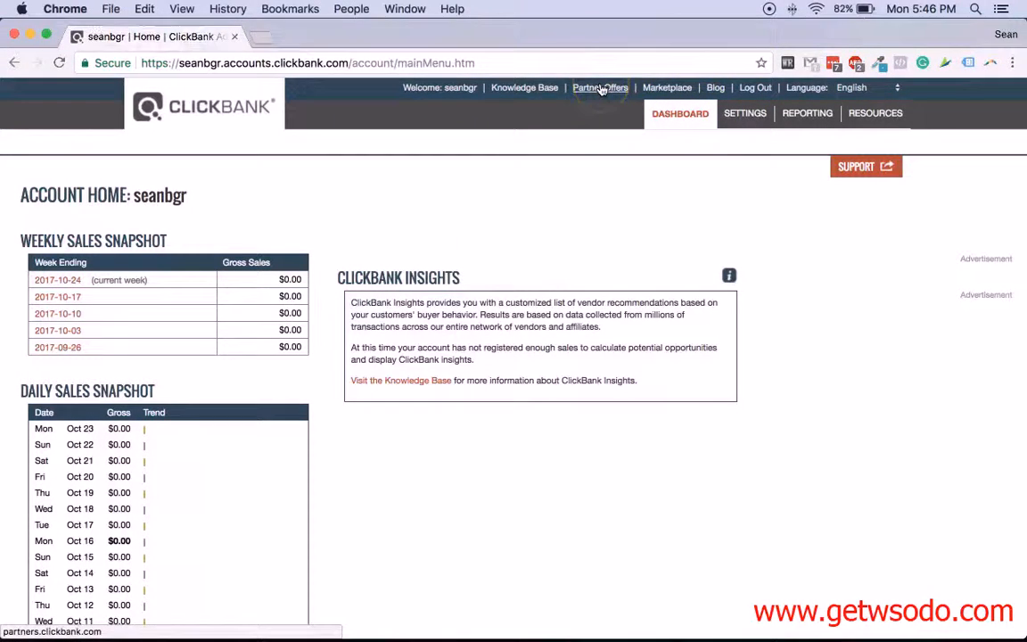
Step: In the Marketplace sidebar, expand Games and Health & Fitness to reveal its subcategories
{"action": "left_click", "coordinate": [666, 87]}
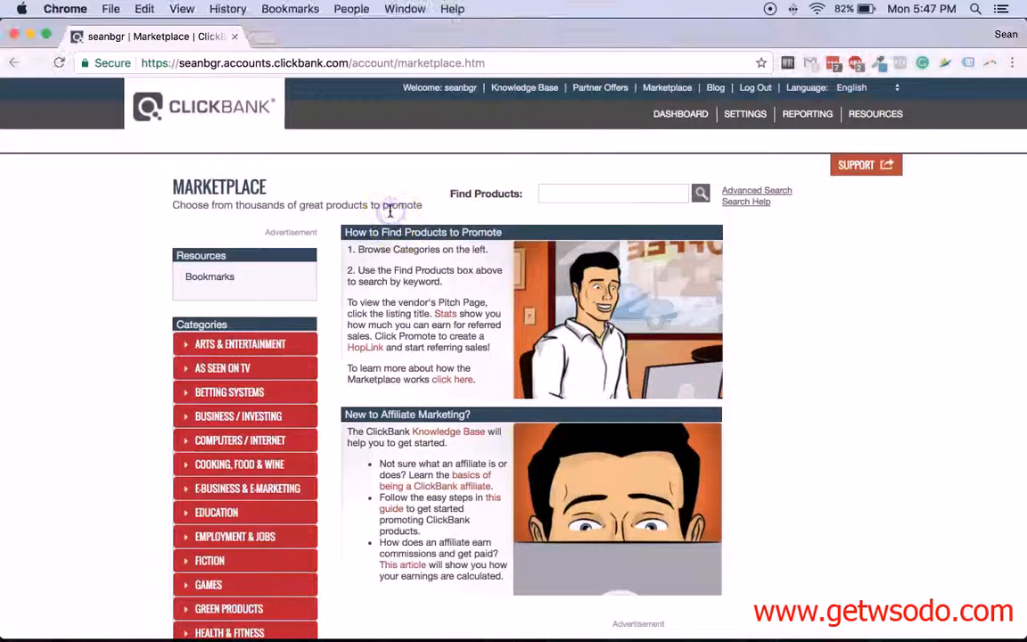
{"action": "scroll", "scroll_direction": "down", "scroll_amount": 3}
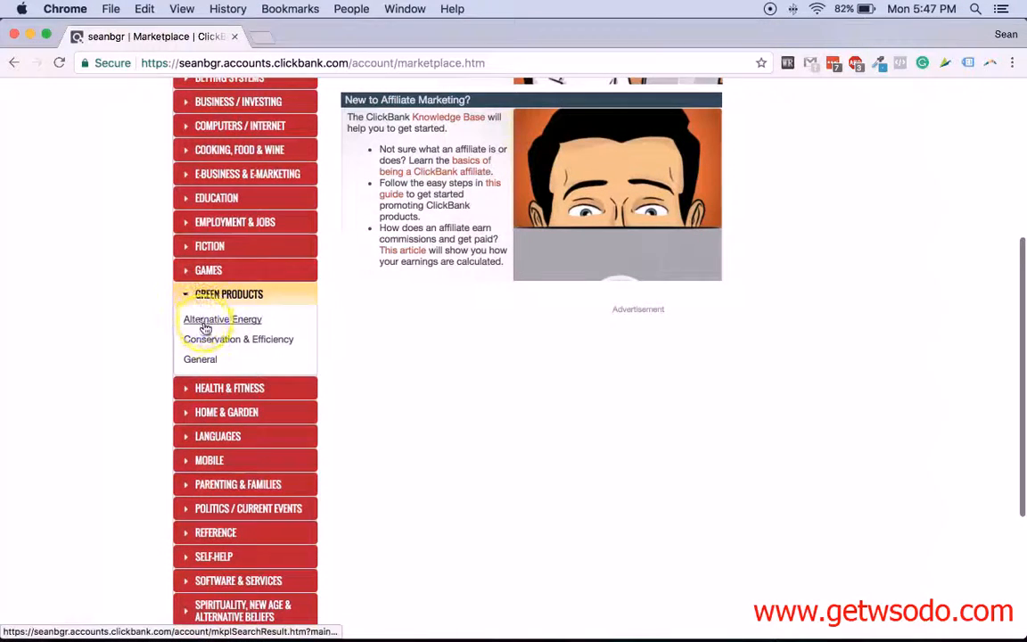
{"action": "mouse_move", "coordinate": [194, 343]}
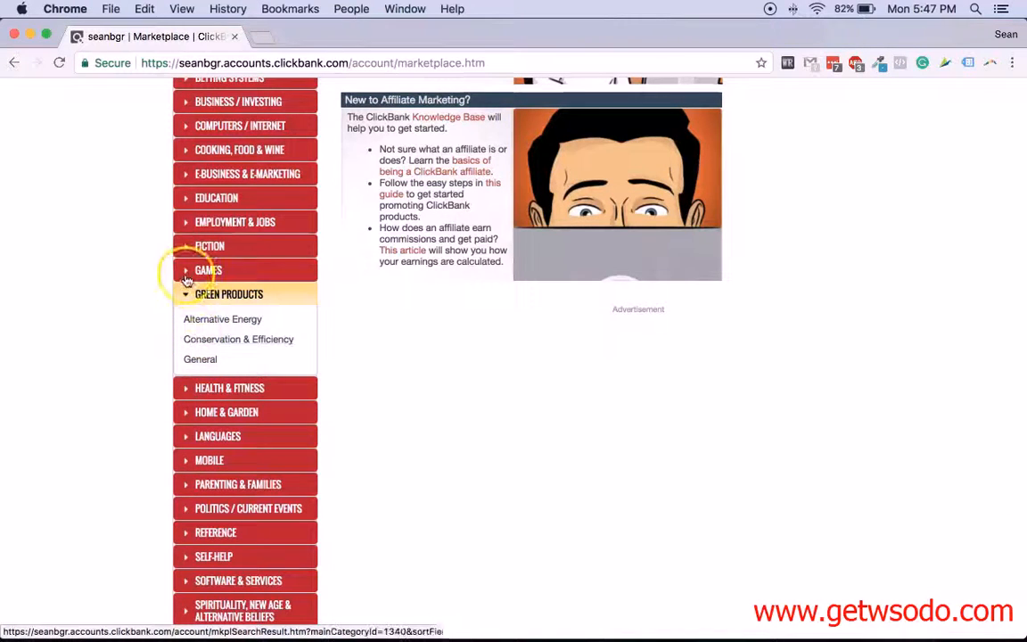
{"action": "left_click", "coordinate": [208, 270]}
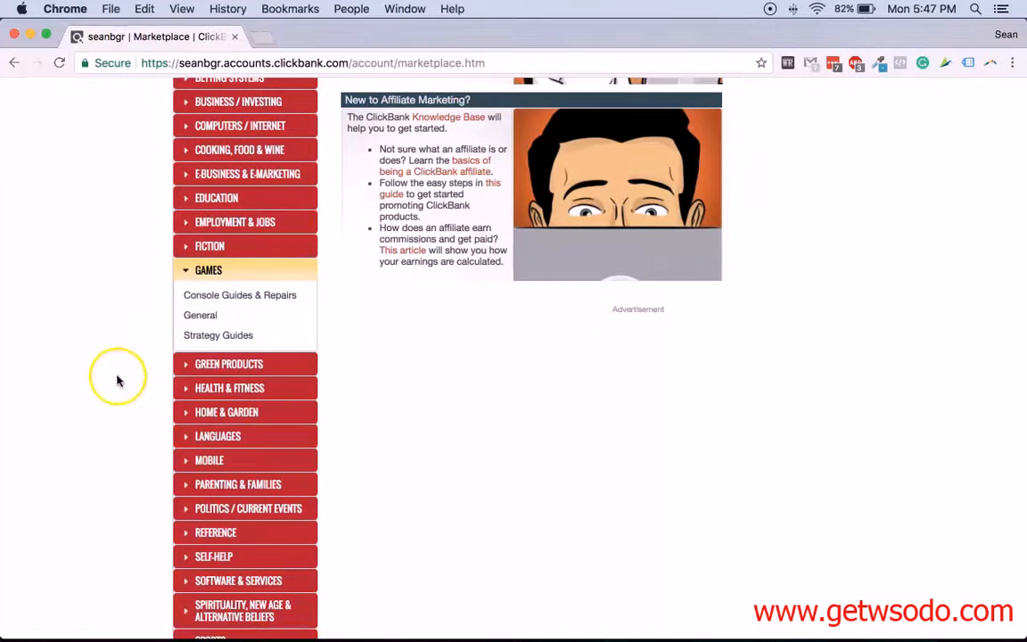
{"action": "left_click", "coordinate": [229, 388]}
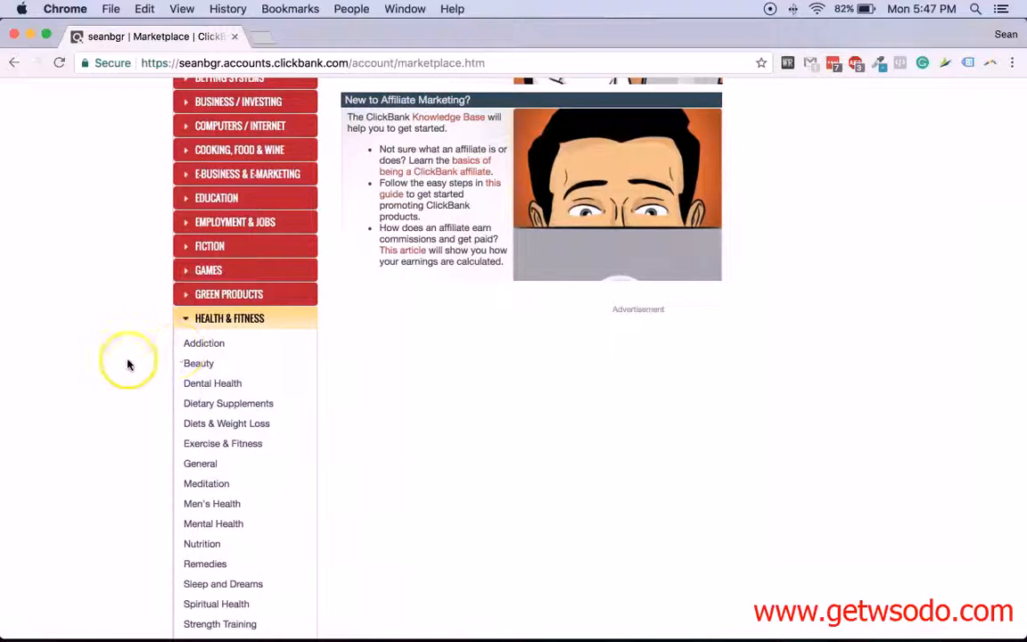
{"action": "scroll", "scroll_direction": "down", "scroll_amount": 3}
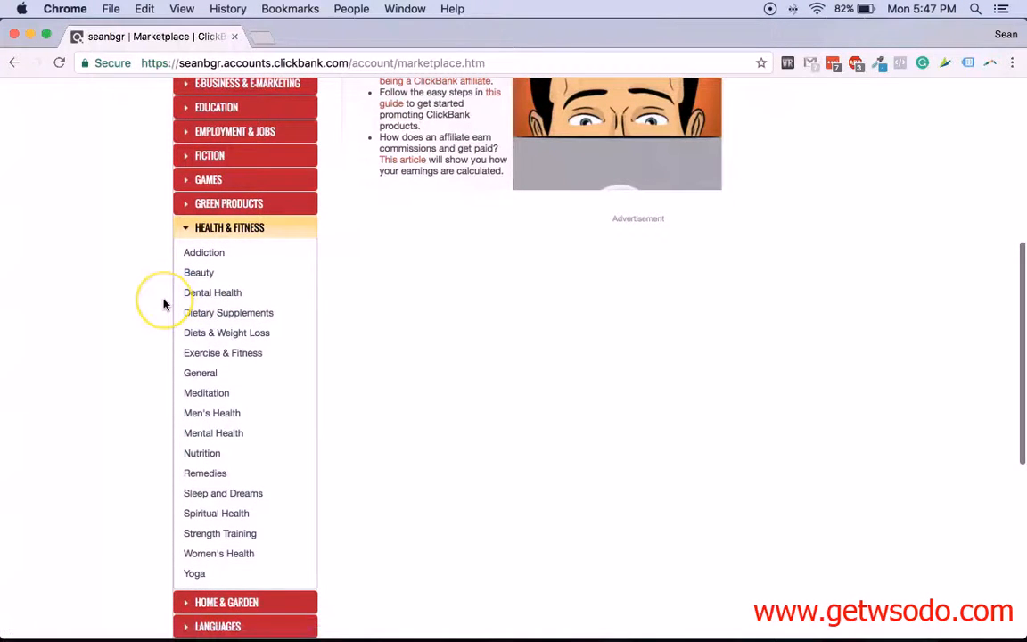
{"action": "mouse_move", "coordinate": [222, 353]}
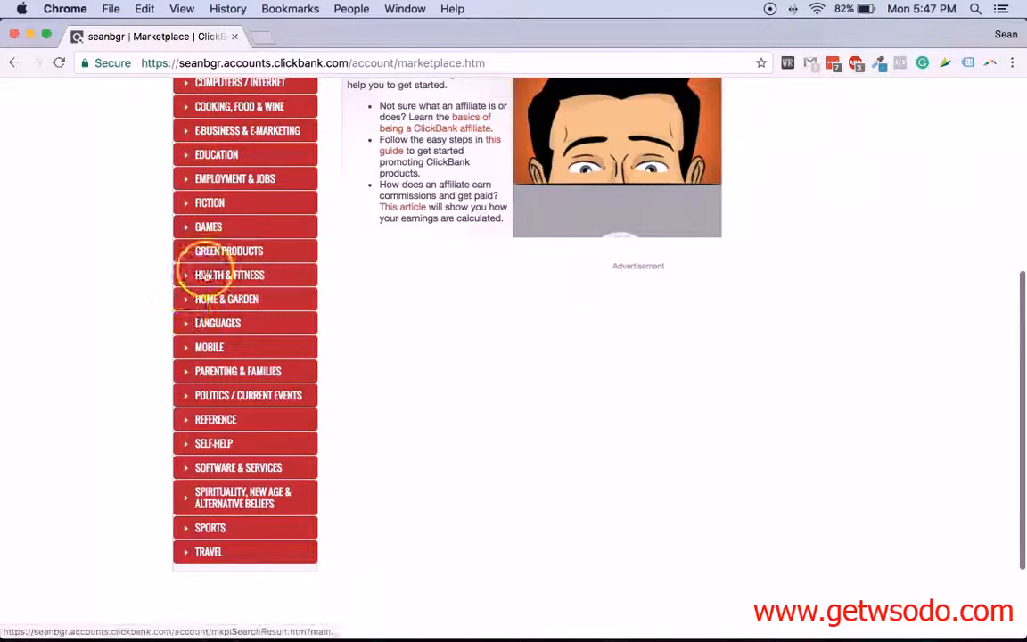
{"action": "left_click", "coordinate": [229, 274]}
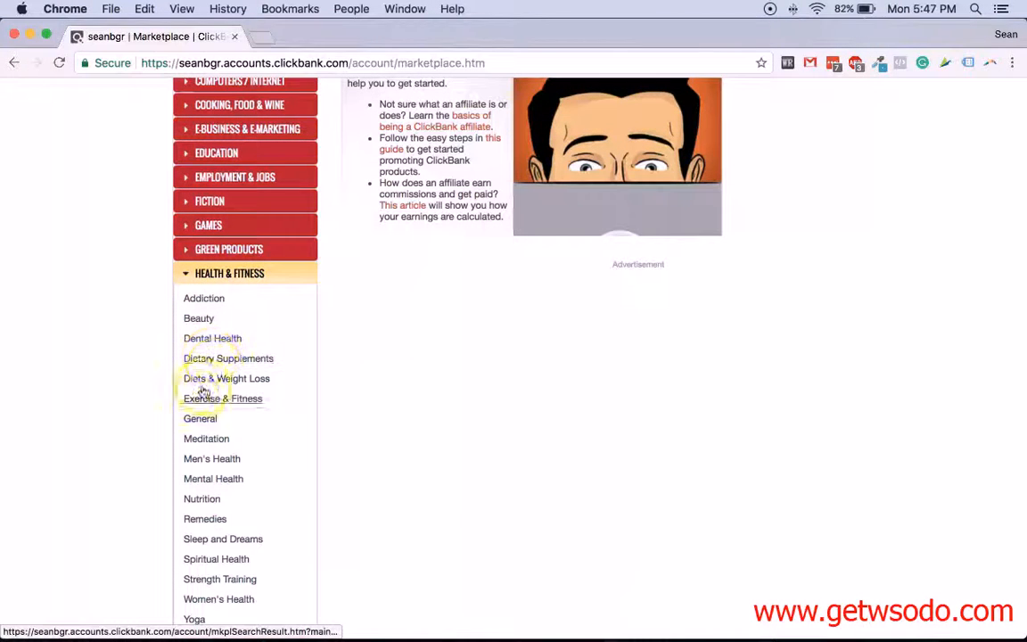
Step: List Diets & Weight Loss products and preview the Lean Belly Breakthrough sales page
{"action": "left_click", "coordinate": [222, 398]}
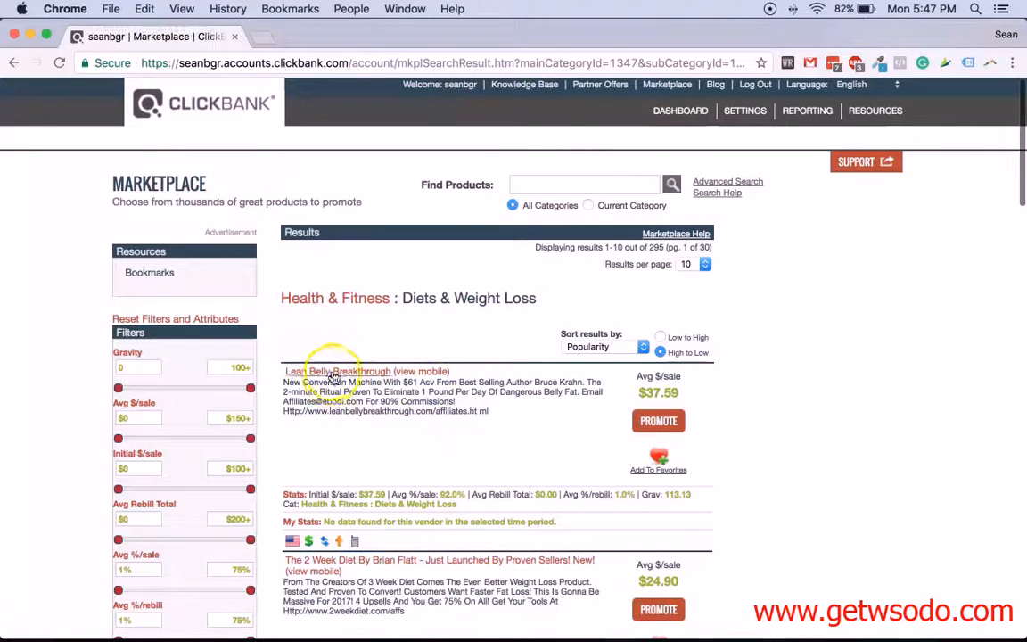
{"action": "left_click", "coordinate": [336, 371]}
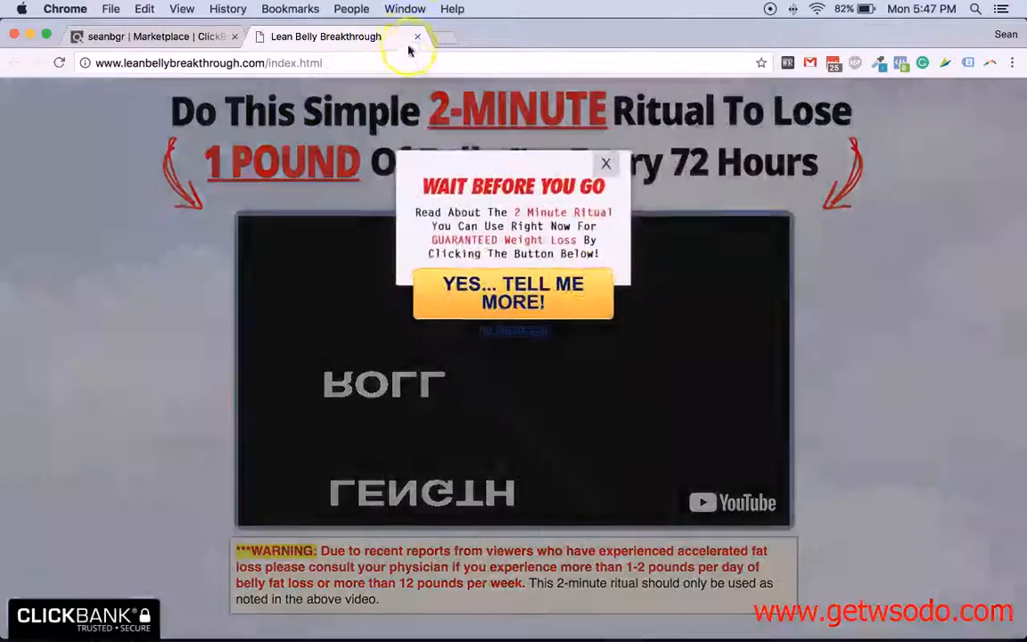
{"action": "left_click", "coordinate": [413, 35]}
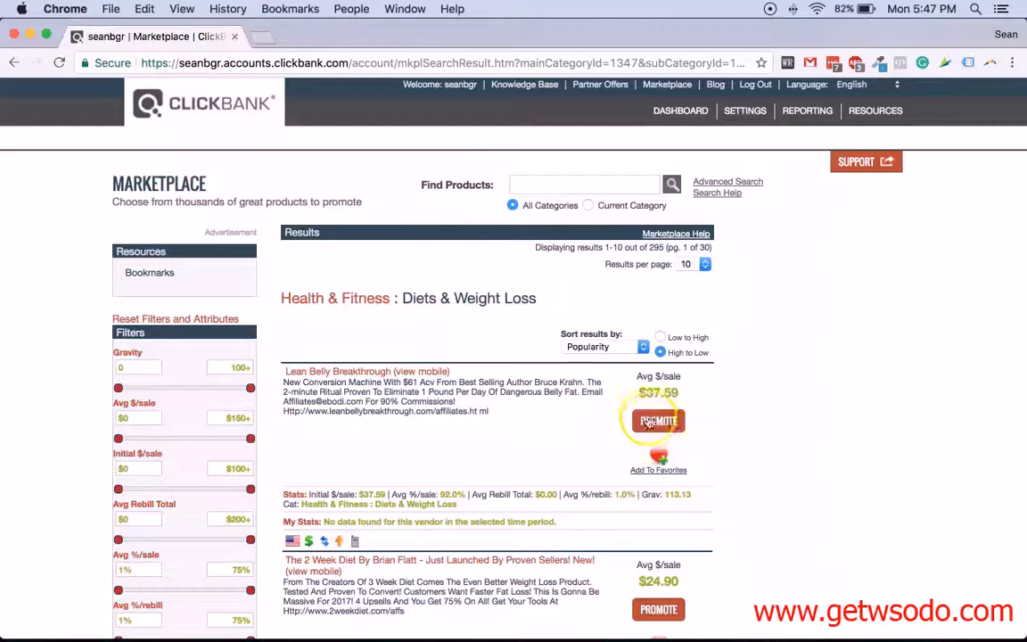
Step: Create a HopLink for Lean Belly Breakthrough, select its URL, and close the window
{"action": "left_click", "coordinate": [658, 420]}
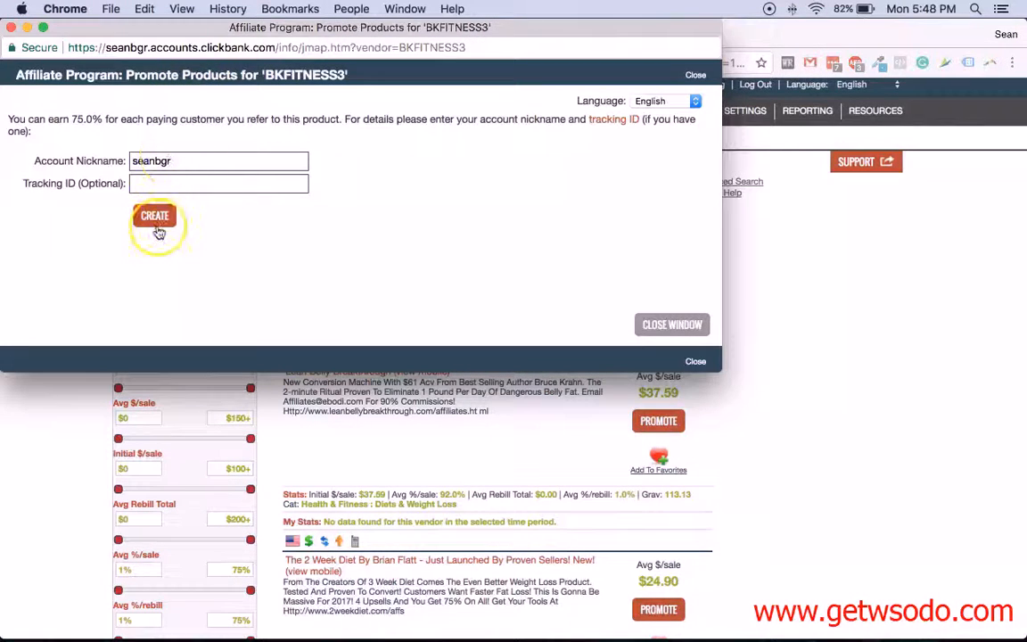
{"action": "left_click", "coordinate": [154, 220]}
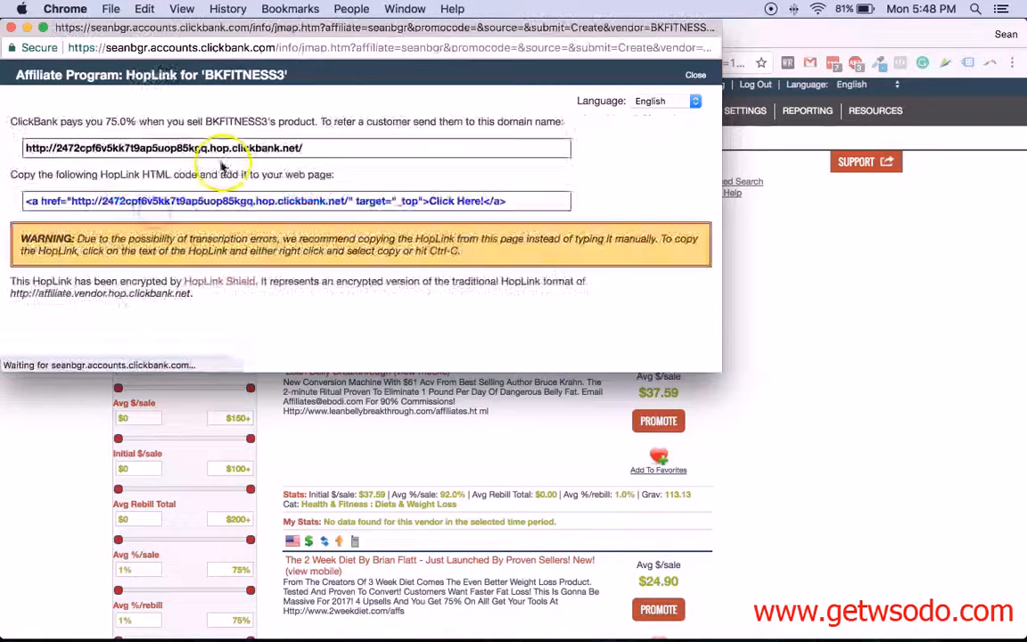
{"action": "triple_click", "coordinate": [178, 148]}
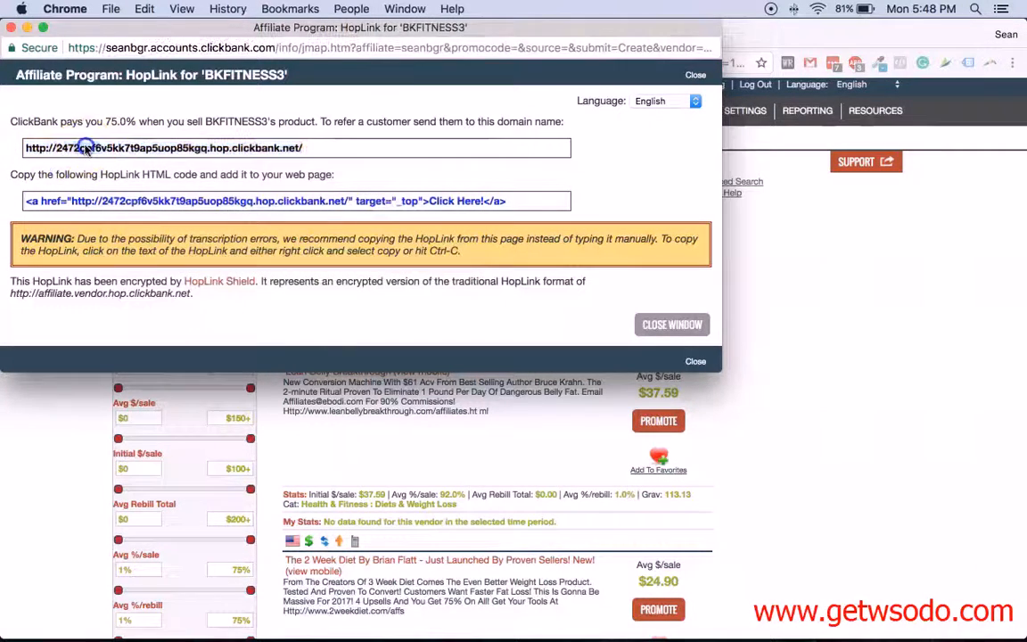
{"action": "left_click", "coordinate": [694, 74]}
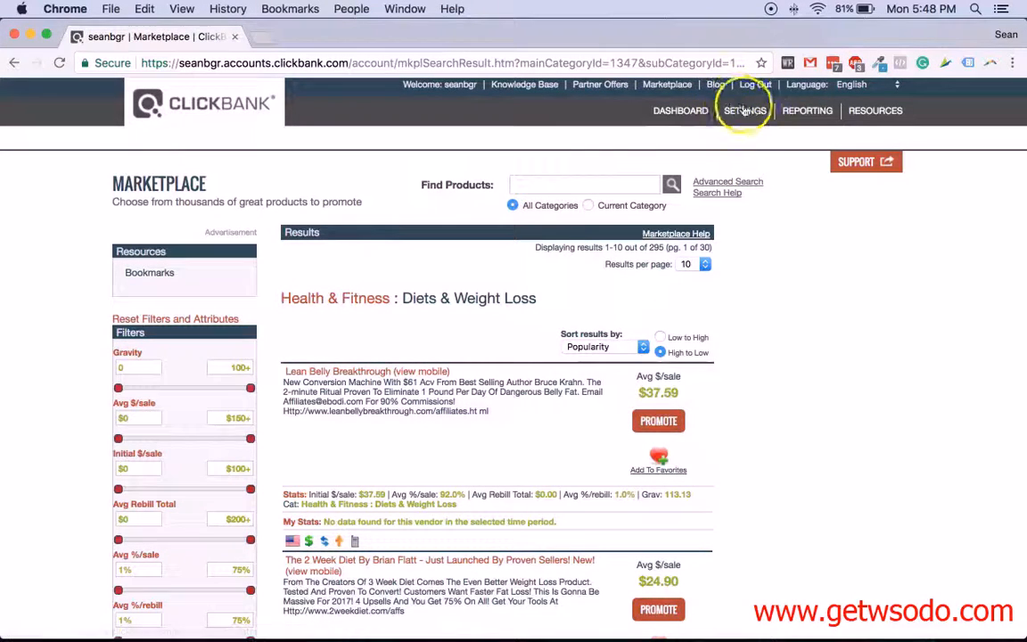
{"action": "left_click", "coordinate": [806, 110]}
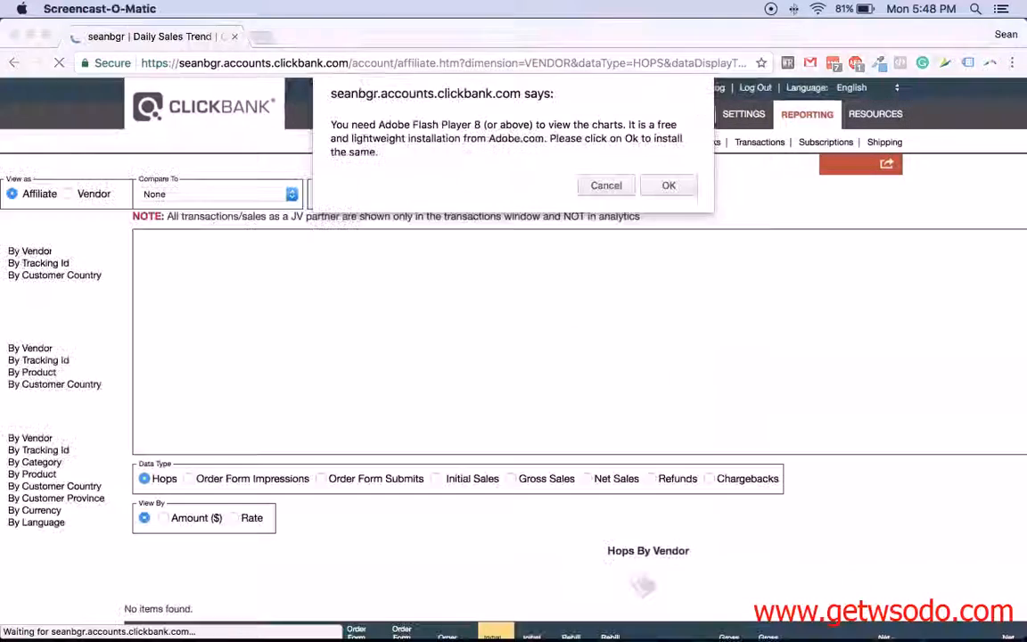
{"action": "left_click", "coordinate": [667, 186]}
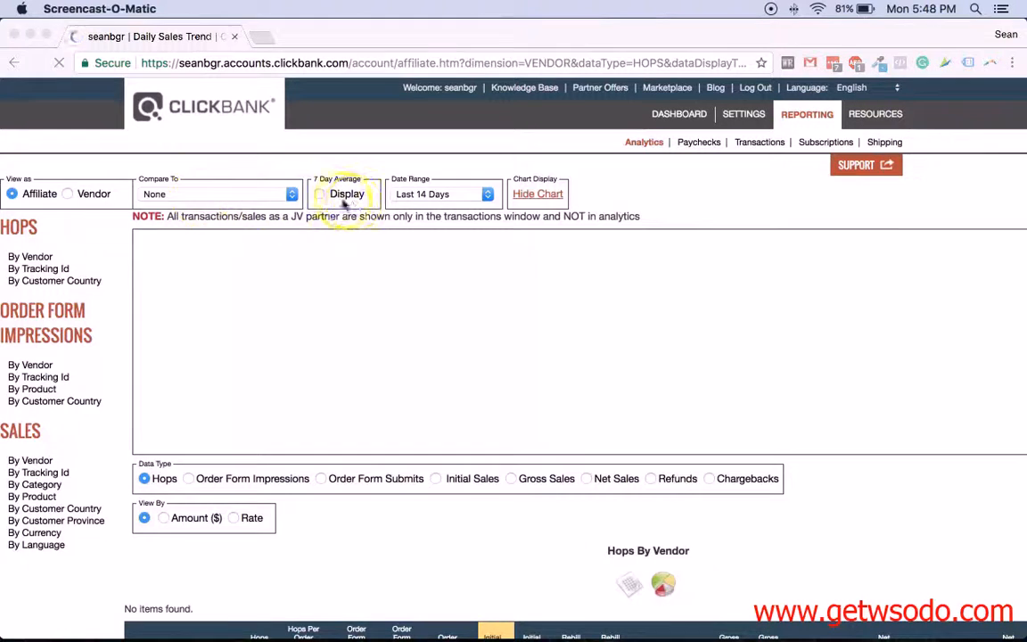
{"action": "left_click", "coordinate": [219, 193]}
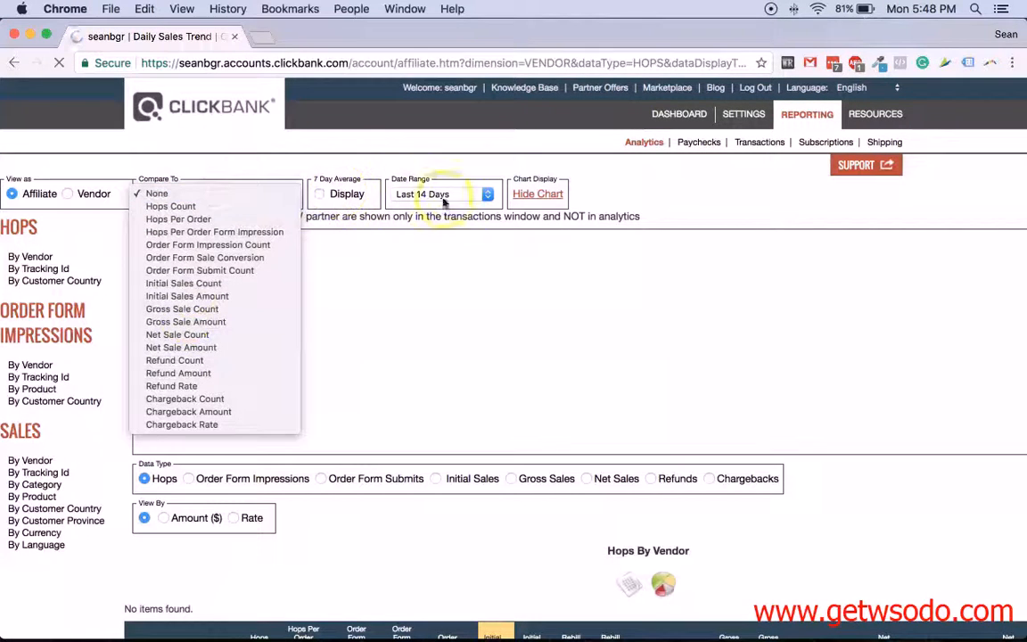
{"action": "left_click", "coordinate": [157, 194]}
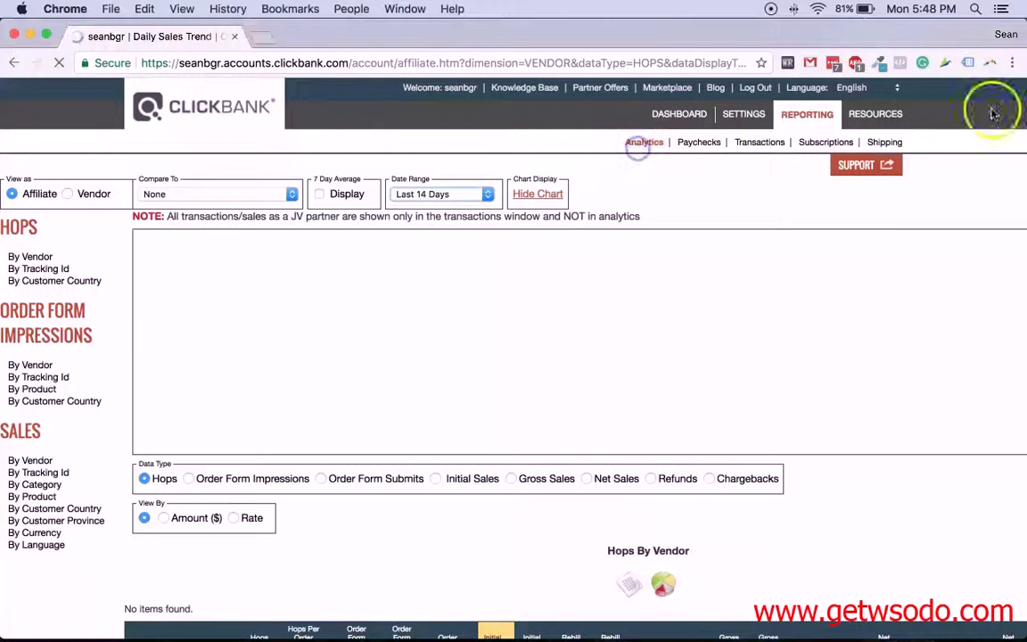
{"action": "mouse_move", "coordinate": [699, 141]}
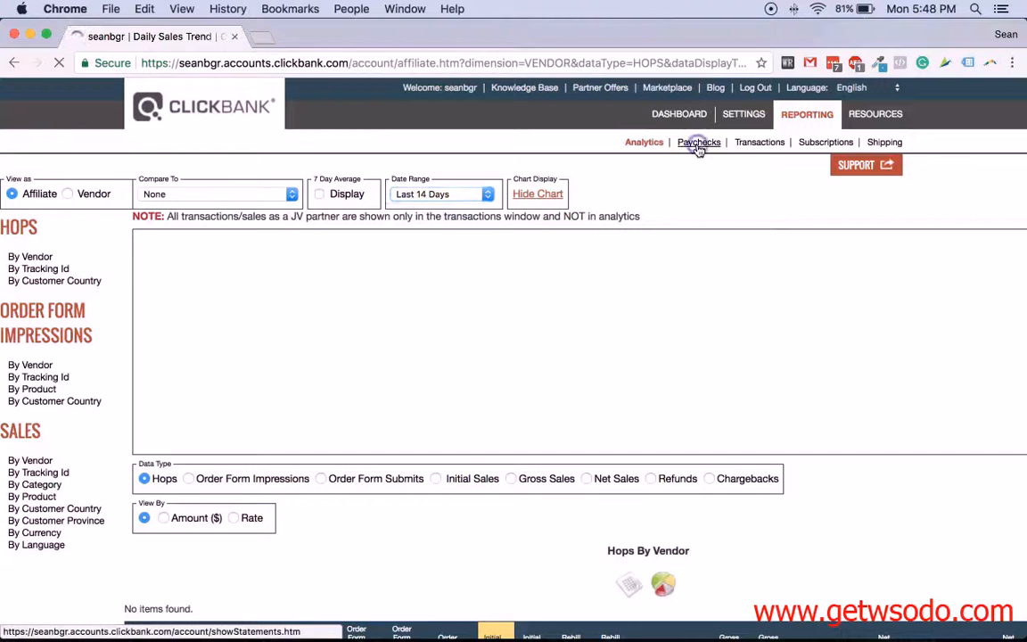
Step: Open the Reporting > Paychecks page, which shows no 2017 paychecks
{"action": "left_click", "coordinate": [698, 141]}
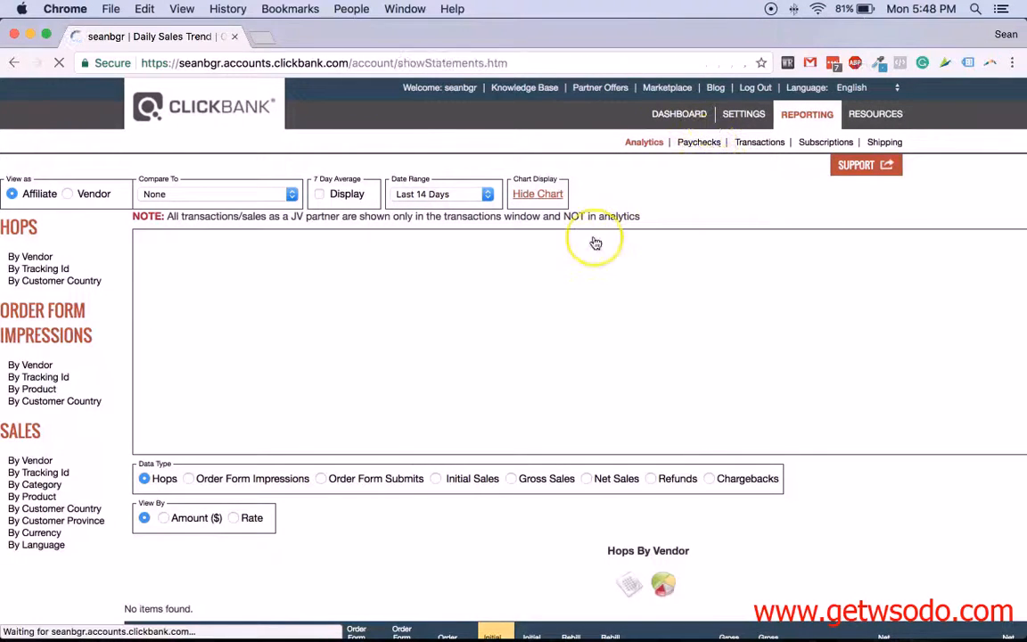
{"action": "left_click", "coordinate": [698, 142]}
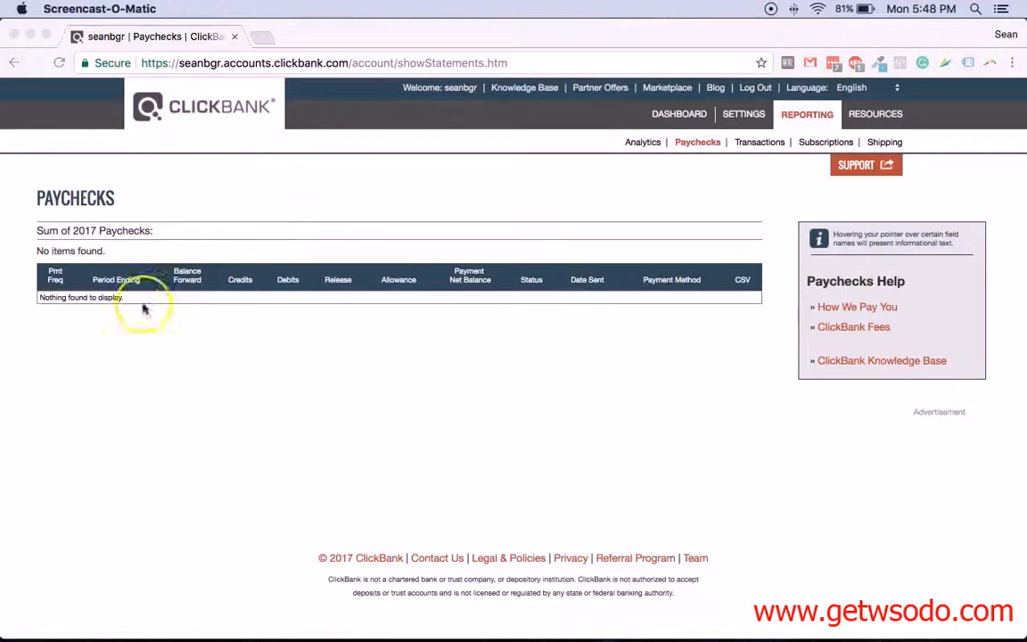
{"action": "mouse_move", "coordinate": [767, 146]}
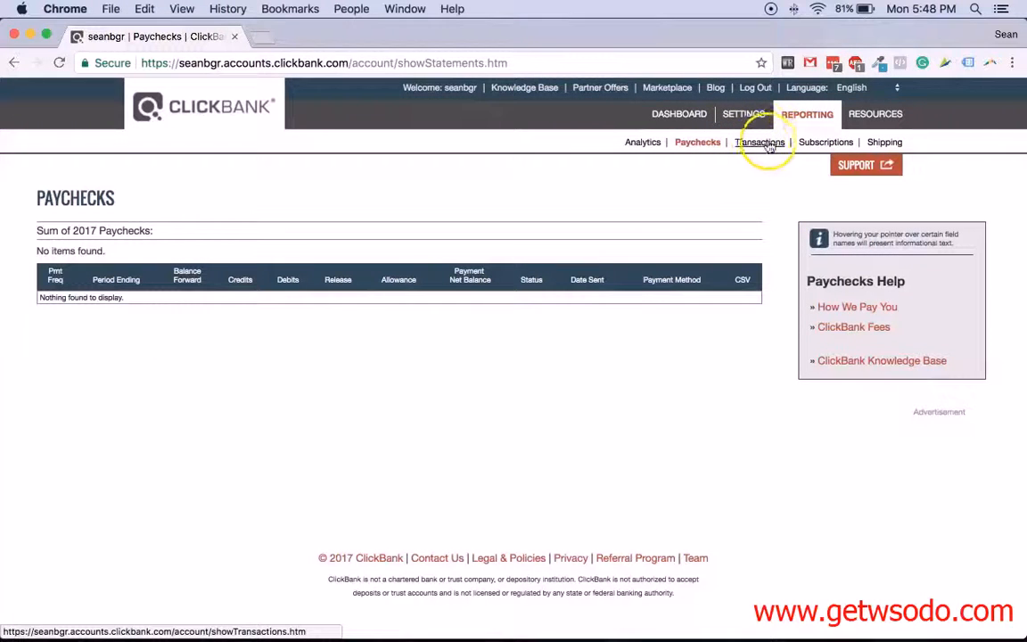
{"action": "mouse_move", "coordinate": [678, 113]}
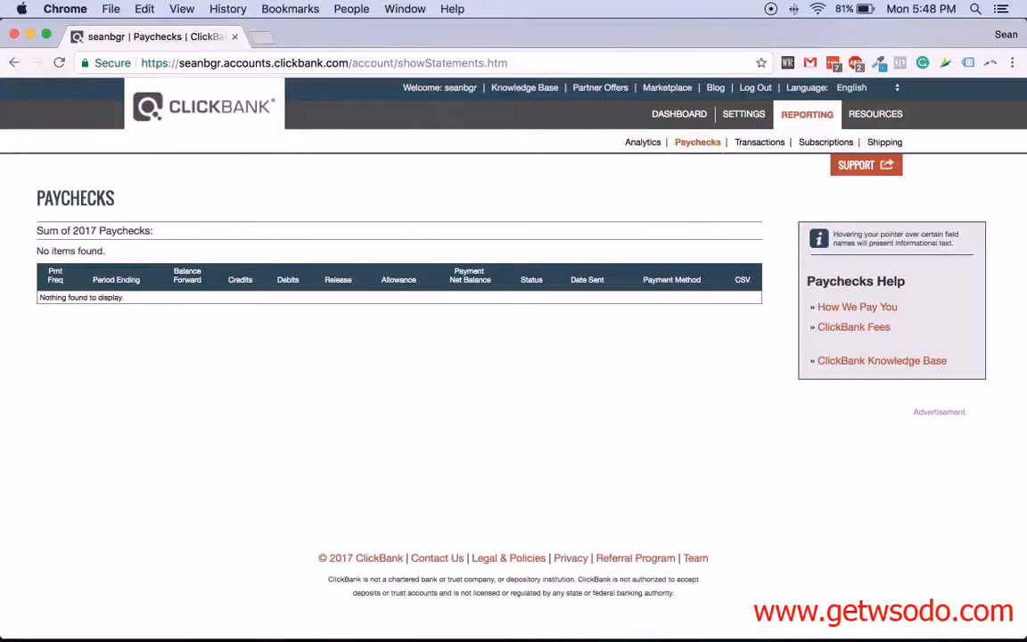
Step: Scroll SETTINGS to Payment Information: $100.00 threshold, Check as payment method
{"action": "left_click", "coordinate": [744, 114]}
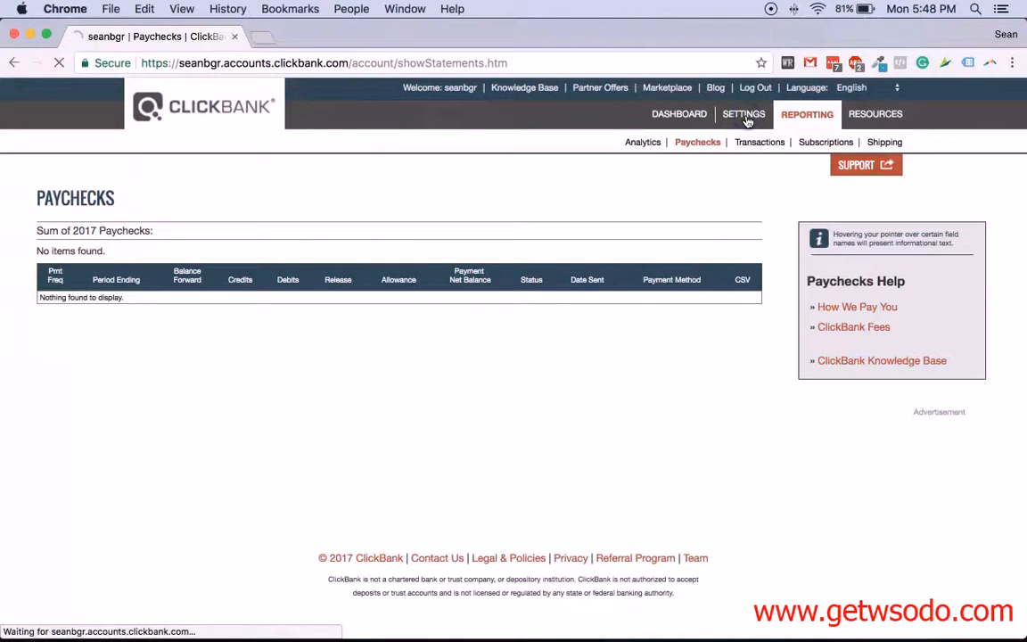
{"action": "left_click", "coordinate": [744, 114]}
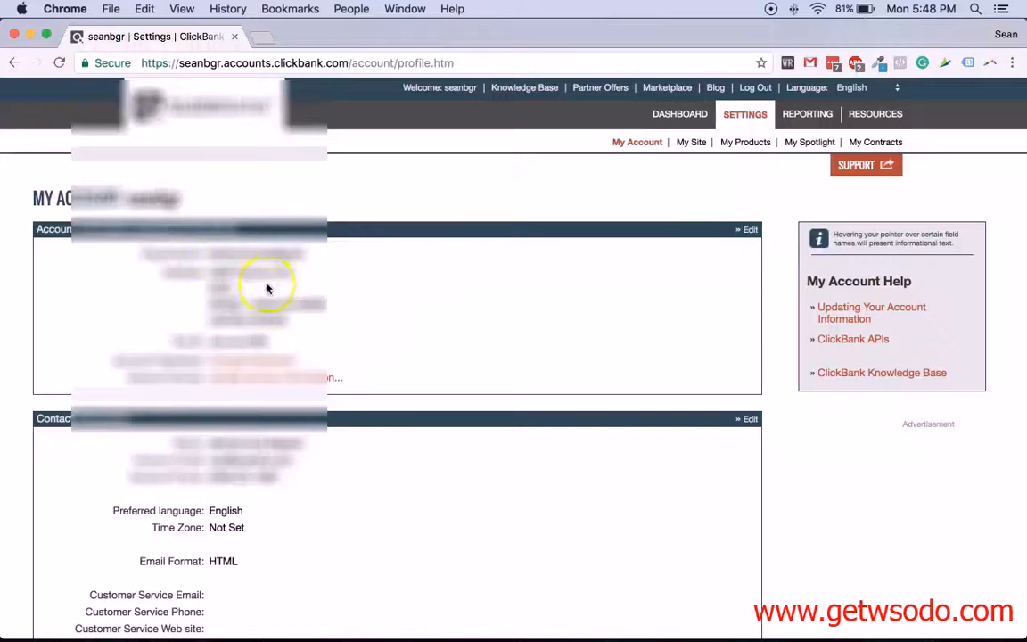
{"action": "scroll", "scroll_direction": "down", "scroll_amount": 3}
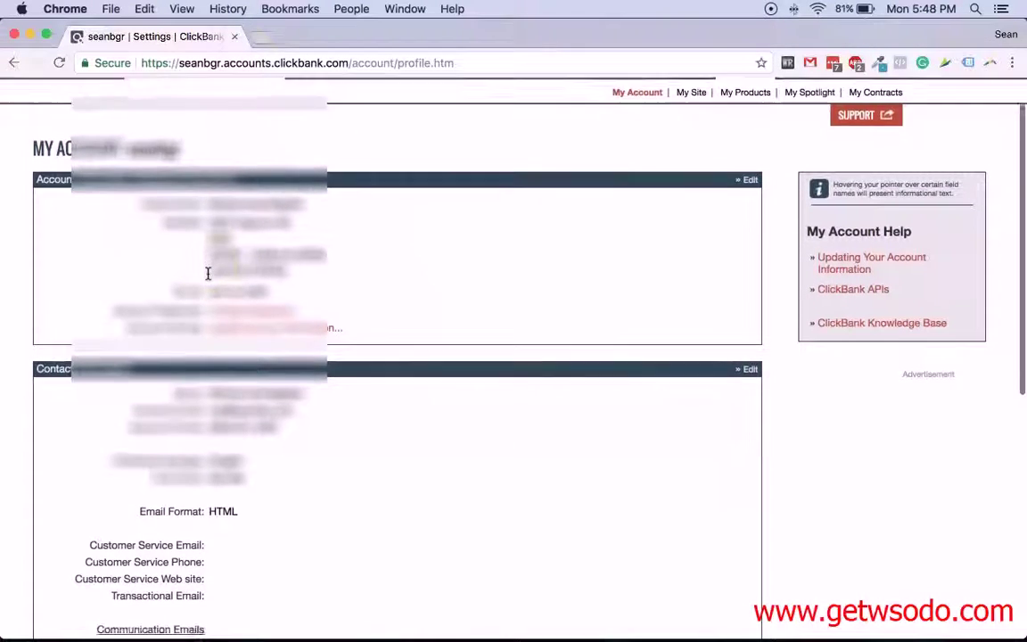
{"action": "scroll", "scroll_direction": "down", "scroll_amount": 3}
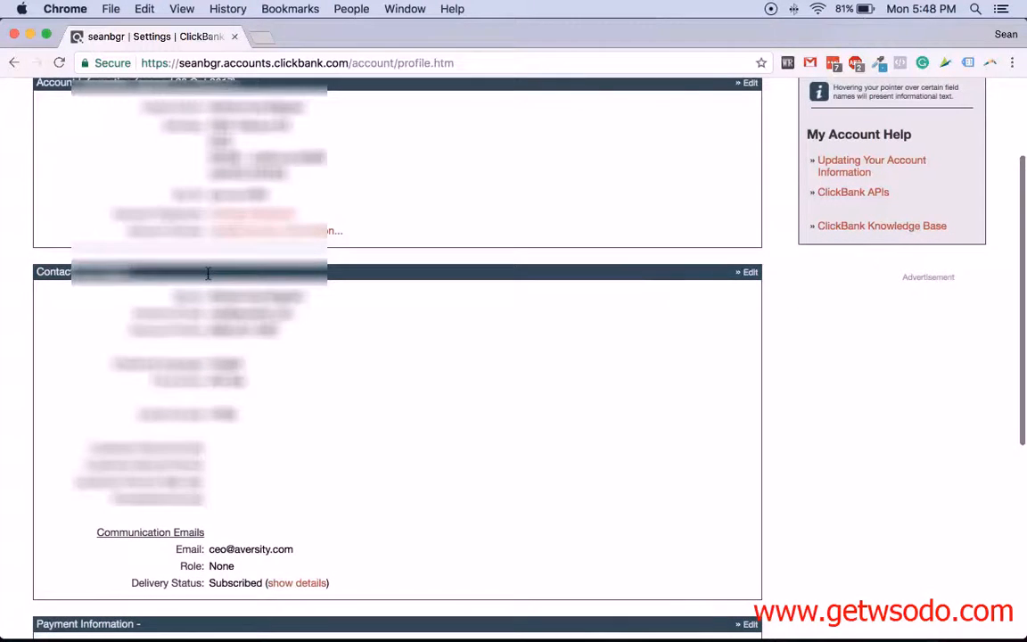
{"action": "scroll", "scroll_direction": "down", "scroll_amount": 3}
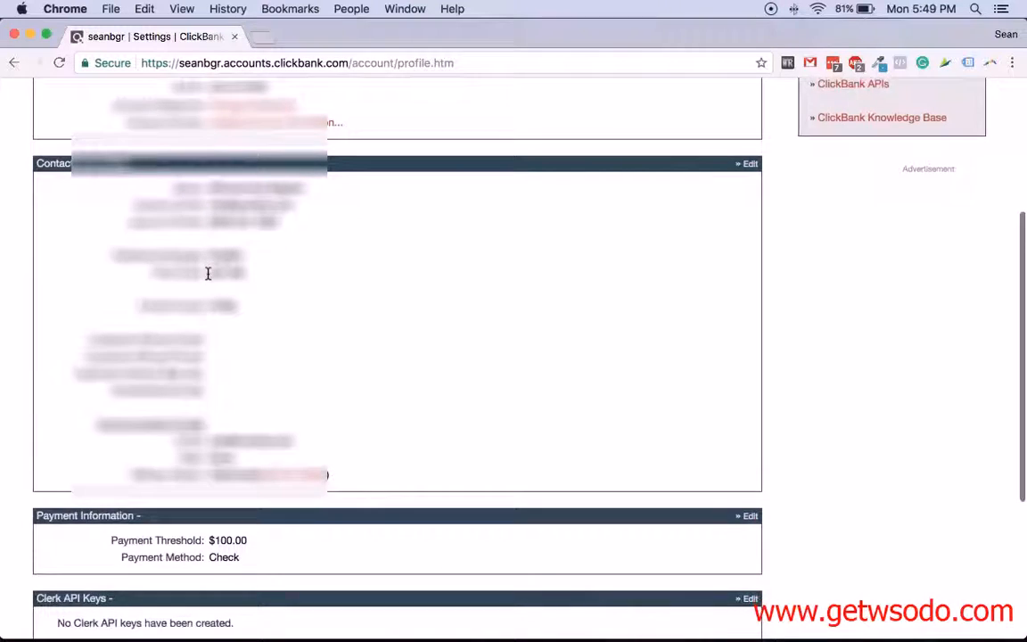
{"action": "scroll", "scroll_direction": "down", "scroll_amount": 3}
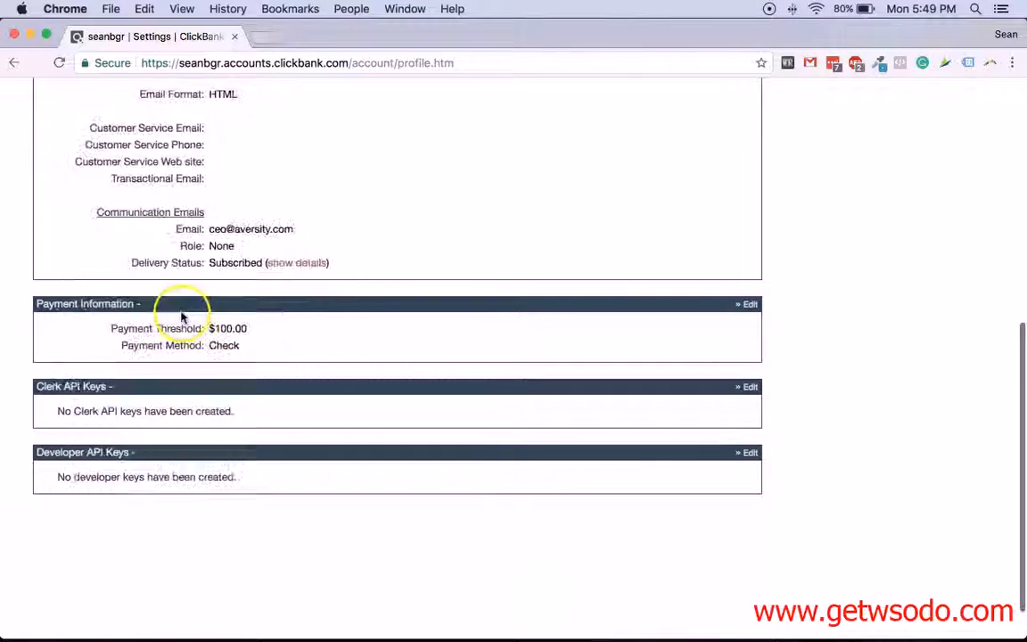
{"action": "scroll", "scroll_direction": "down", "scroll_amount": 3}
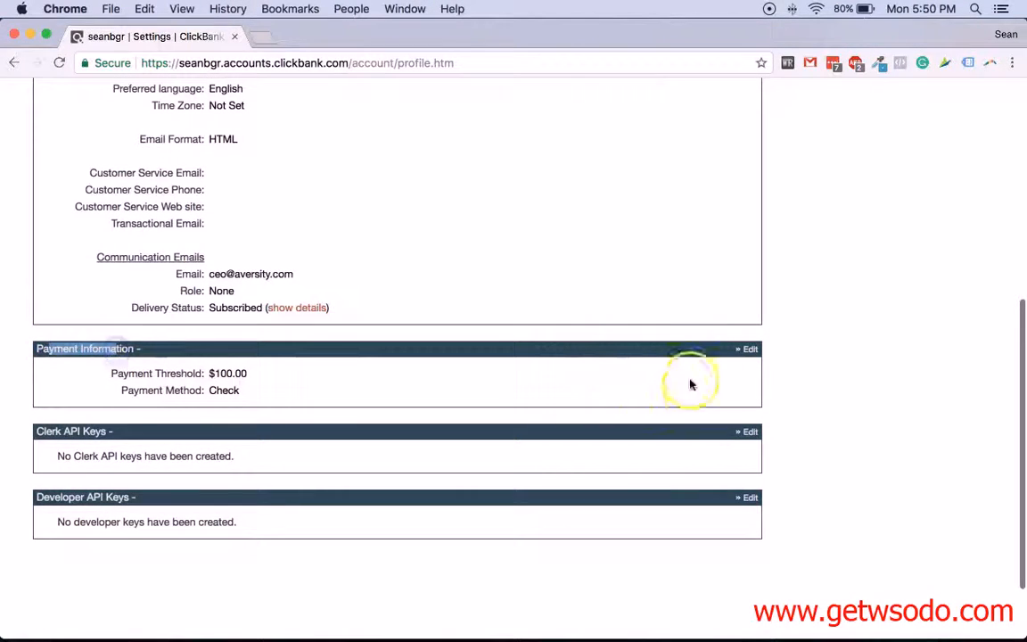
Step: Edit Payment Information, choose Direct Deposit, and open the Bank Country list
{"action": "left_click", "coordinate": [750, 349]}
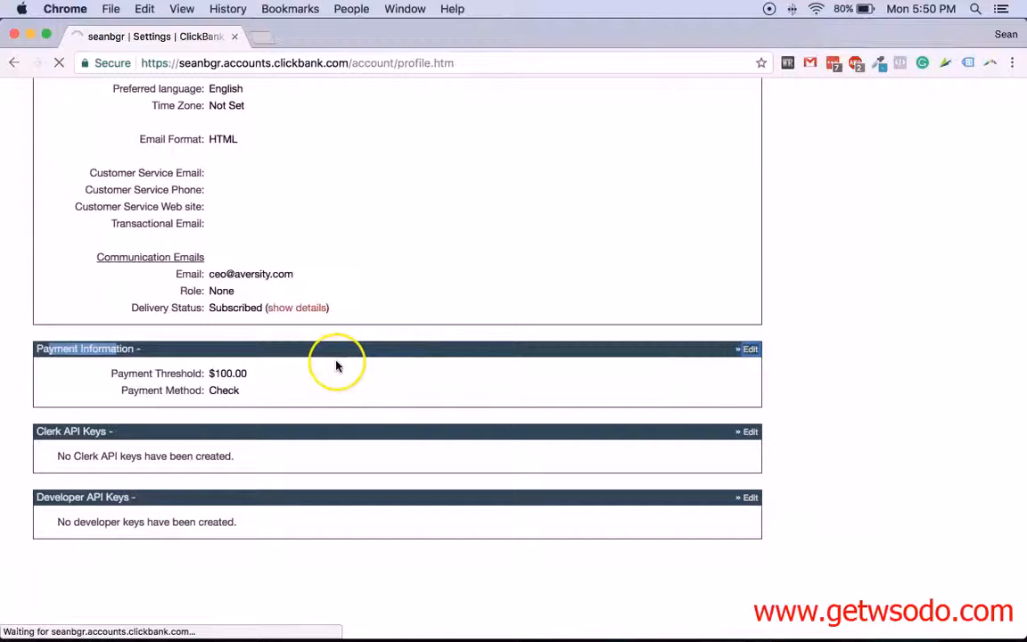
{"action": "left_click", "coordinate": [747, 349]}
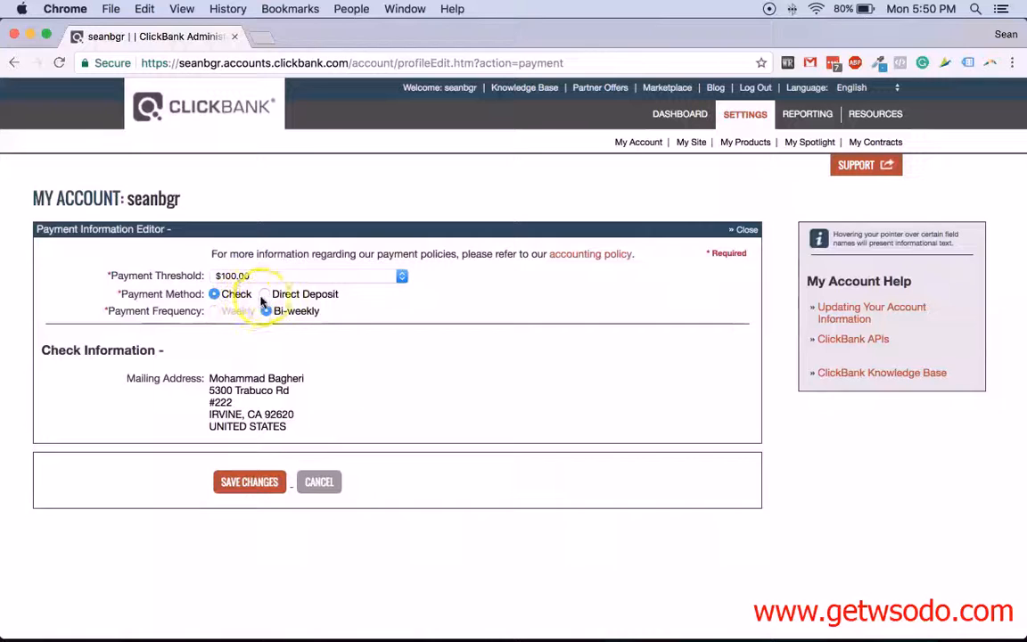
{"action": "left_click", "coordinate": [265, 294]}
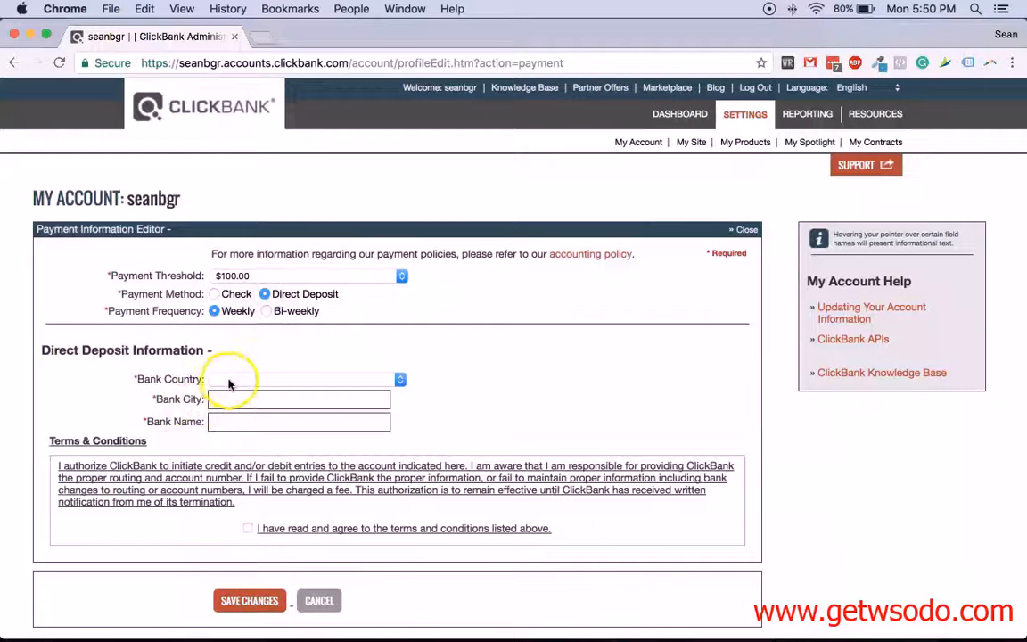
{"action": "left_click", "coordinate": [299, 399]}
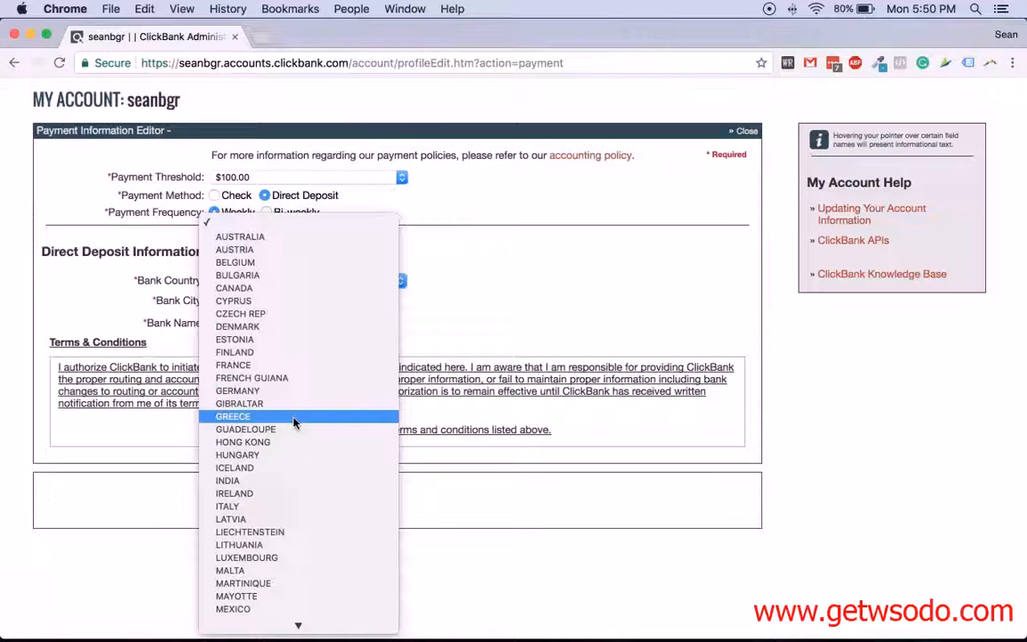
Step: Choose United States as bank country and scroll to the blank account and routing fields
{"action": "scroll", "scroll_direction": "down", "scroll_amount": 3}
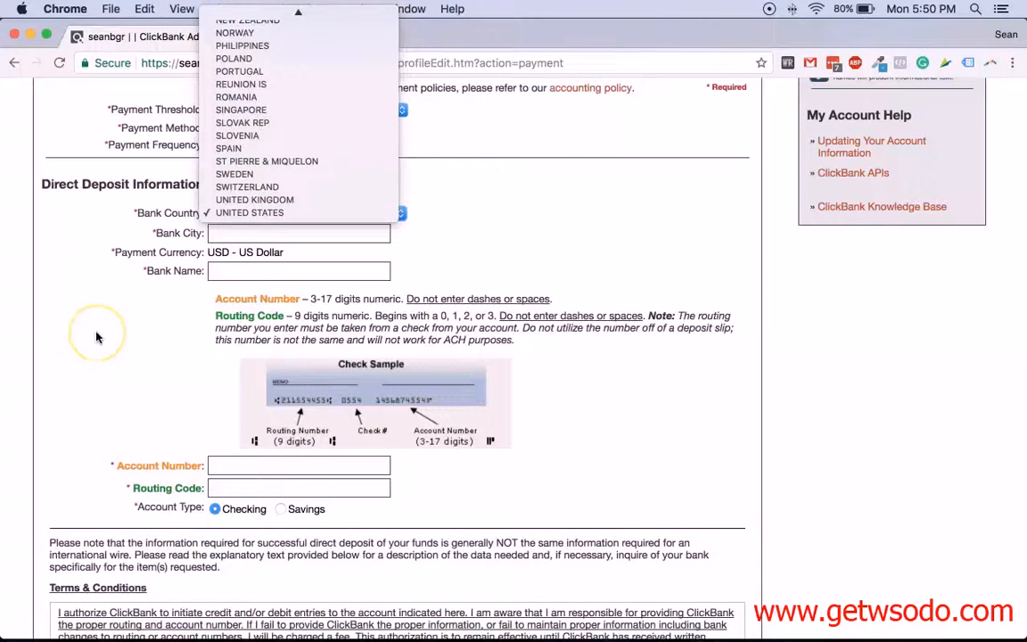
{"action": "left_click", "coordinate": [249, 212]}
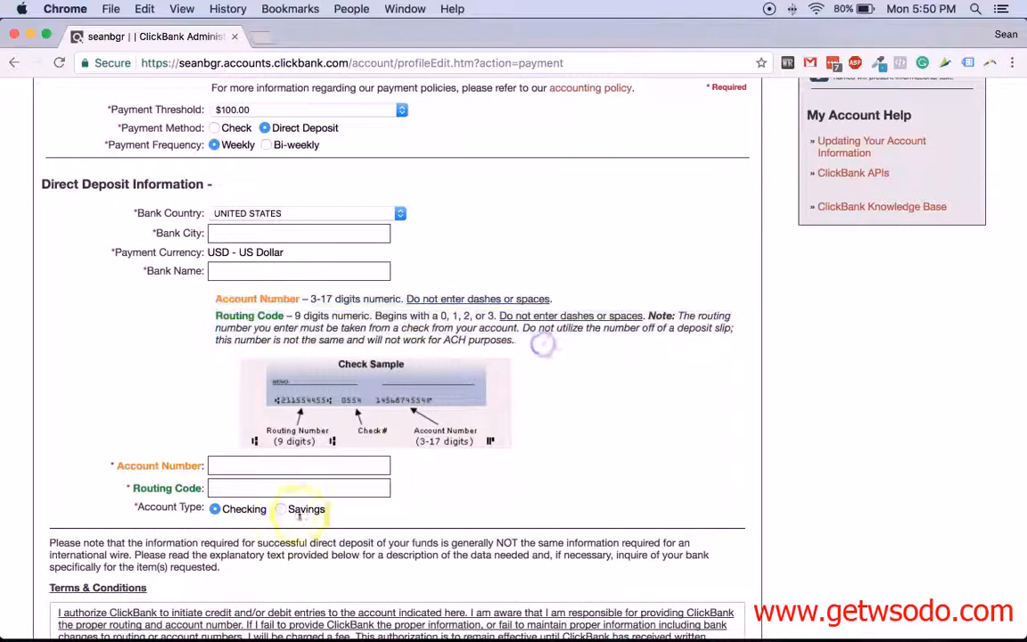
{"action": "scroll", "scroll_direction": "down", "scroll_amount": 3}
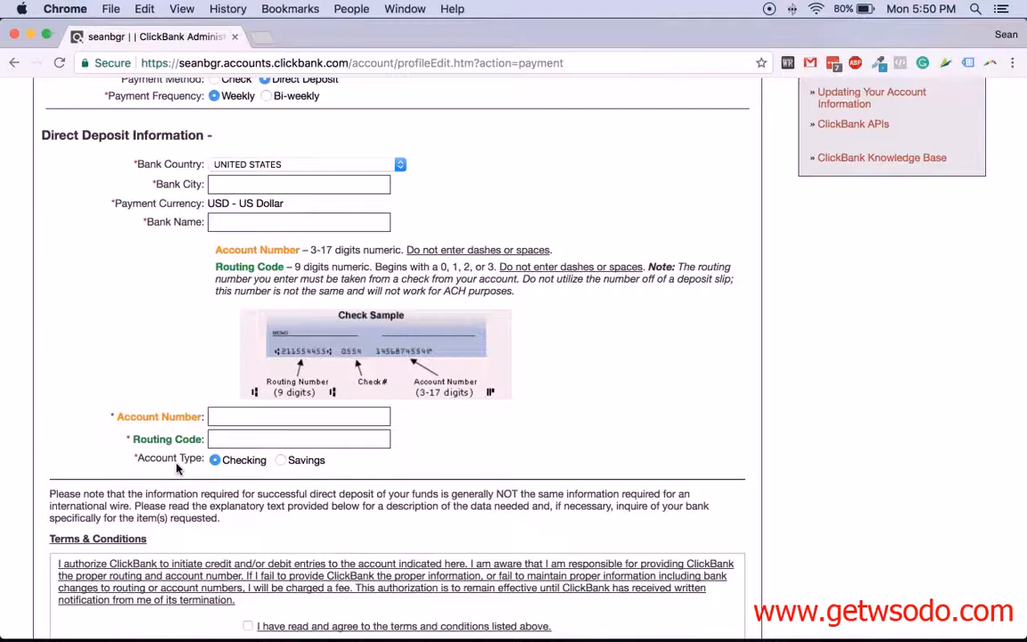
{"action": "scroll", "scroll_direction": "down", "scroll_amount": 3}
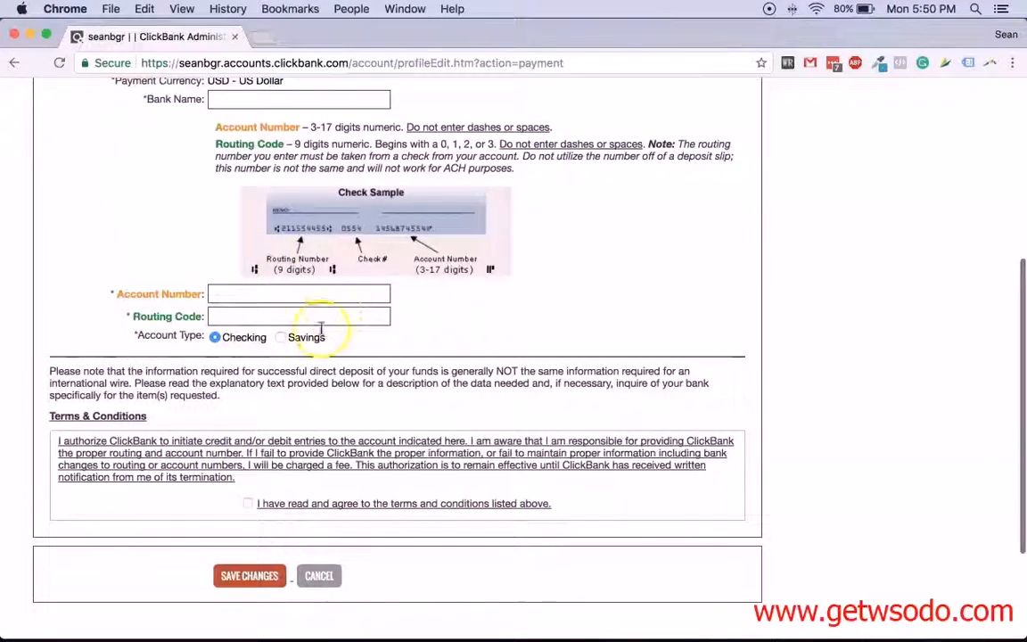
{"action": "scroll", "scroll_direction": "down", "scroll_amount": 3}
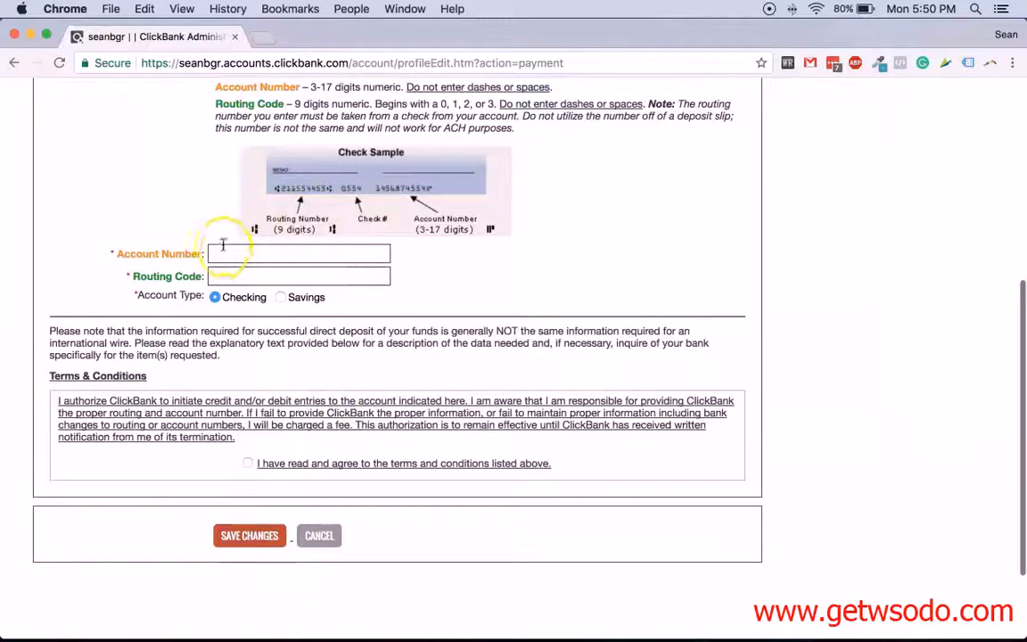